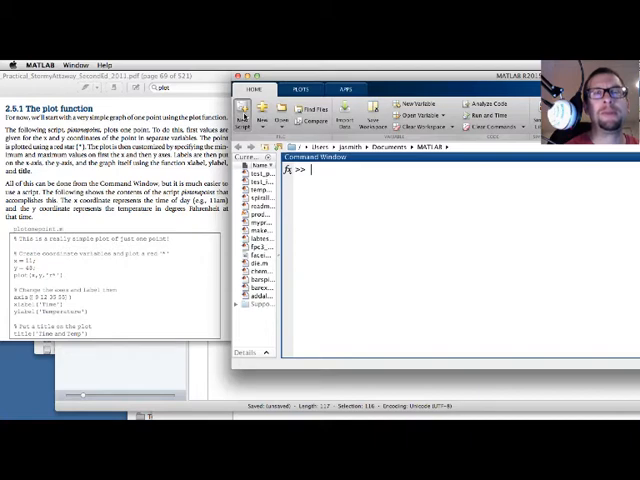
# Create a new script with x = 11, y = 48 and plot(x,y,'r*')
pyautogui.click(244, 115)
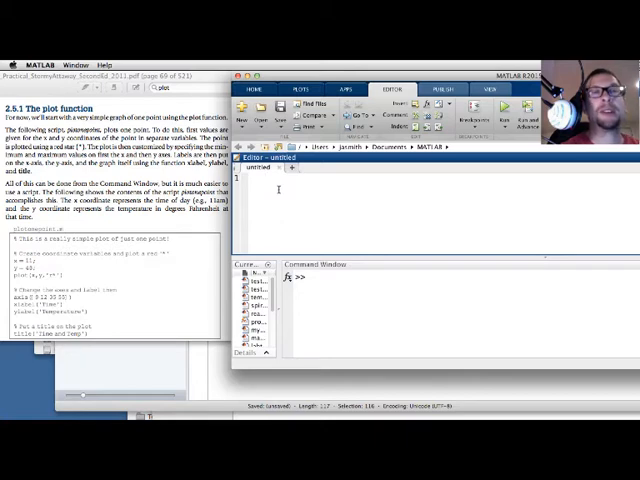
pyautogui.write('x = 11;')
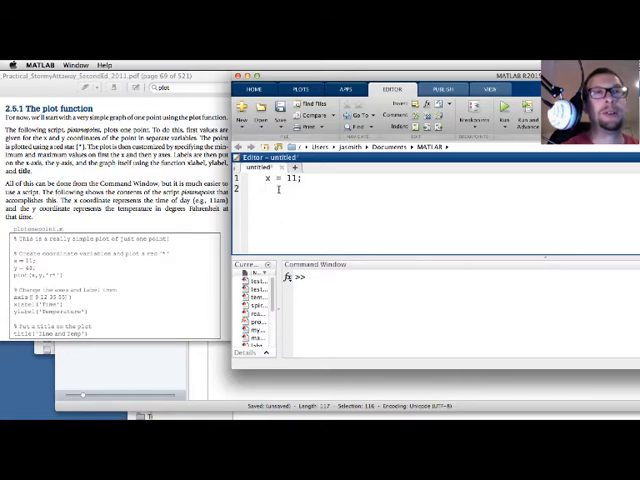
pyautogui.write('y = 48')
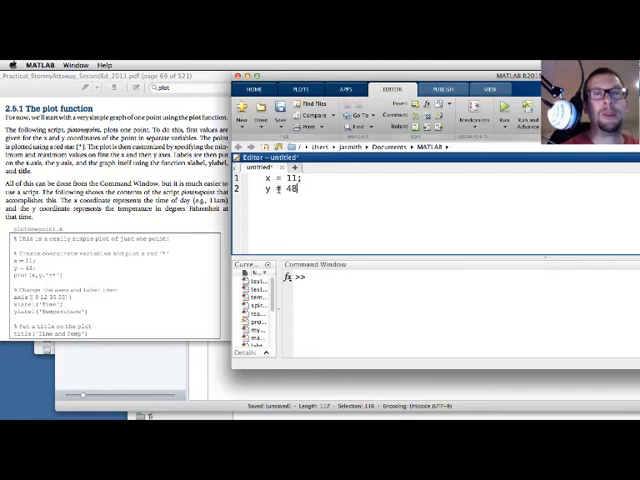
pyautogui.write('plot')
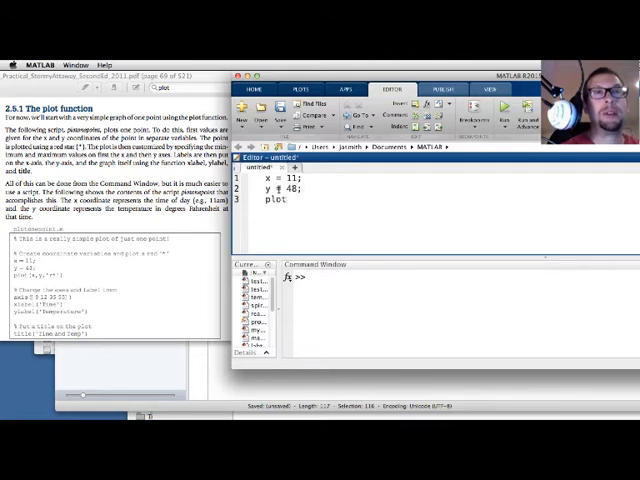
pyautogui.write('(x,y')
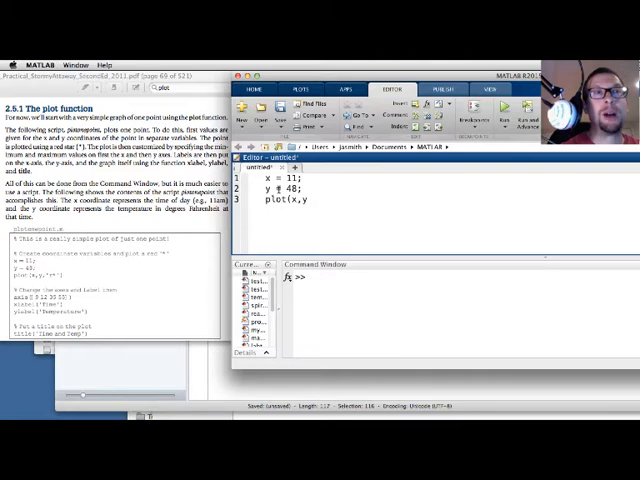
pyautogui.write(",'r")
pyautogui.write('plotonepoint.m')
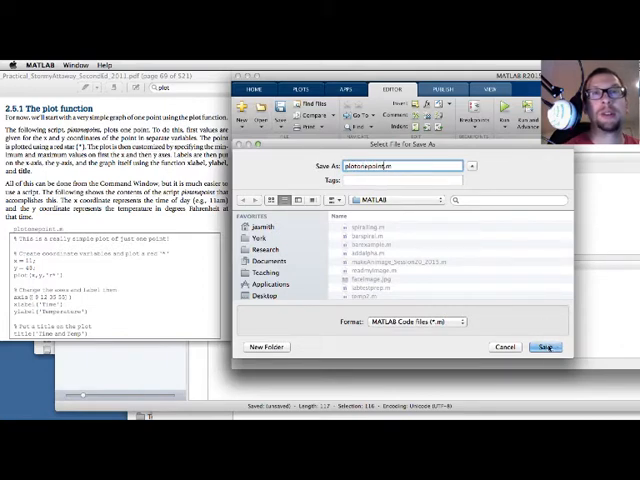
# Save the script as plotonepoint.m in the MATLAB folder
pyautogui.click(545, 347)
pyautogui.write('plotonepoint')
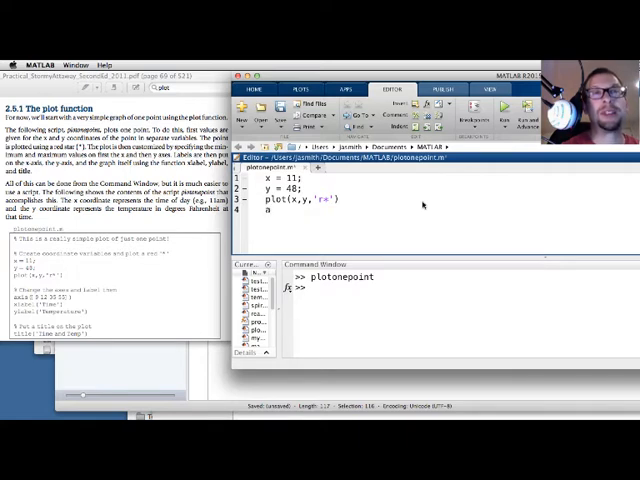
# Add axis([9 12 35 55]) below the plot command
pyautogui.write('axis([9 12 35 55')
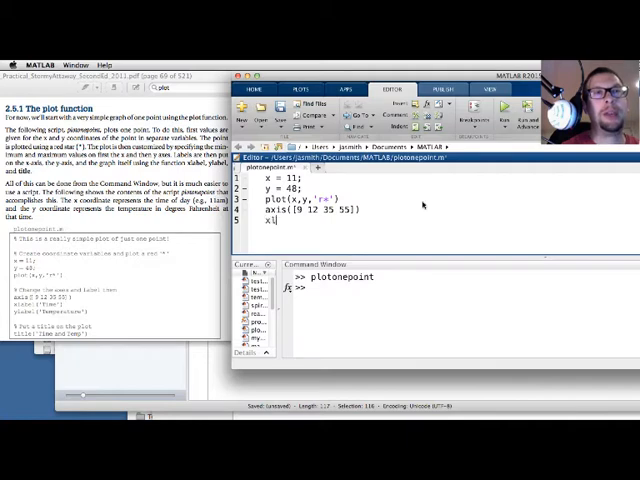
# Add xlabel('Time') and ylabel('Temperature') lines to the script
pyautogui.write("label('Time")
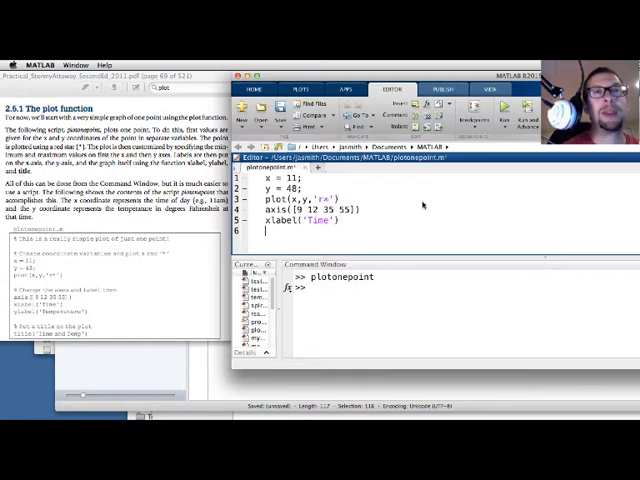
pyautogui.write("ylabel('")
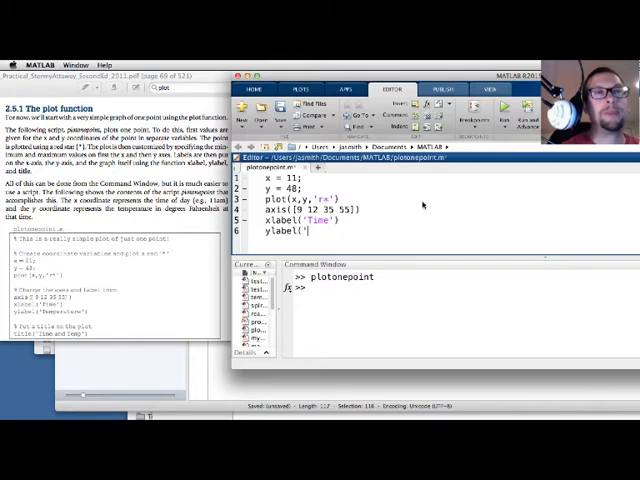
pyautogui.write("Temperature'")
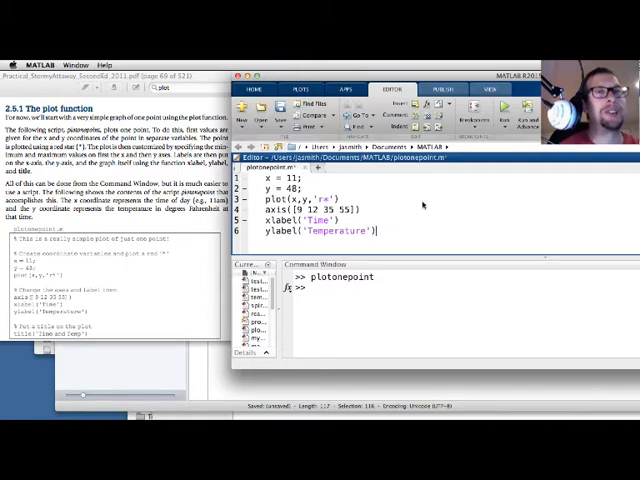
pyautogui.moveTo(333, 183)
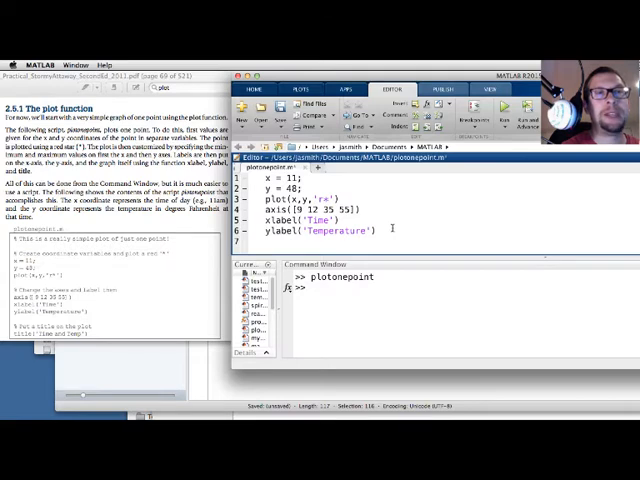
# Add title('Time and Temp') to the script and run it
pyautogui.write("title('")
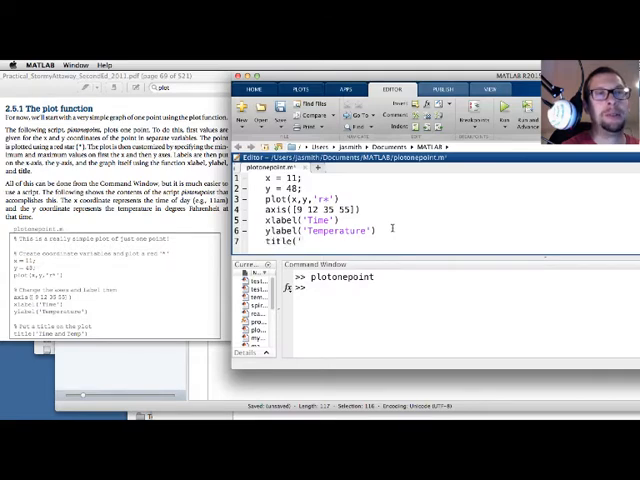
pyautogui.write('Time and Temp')
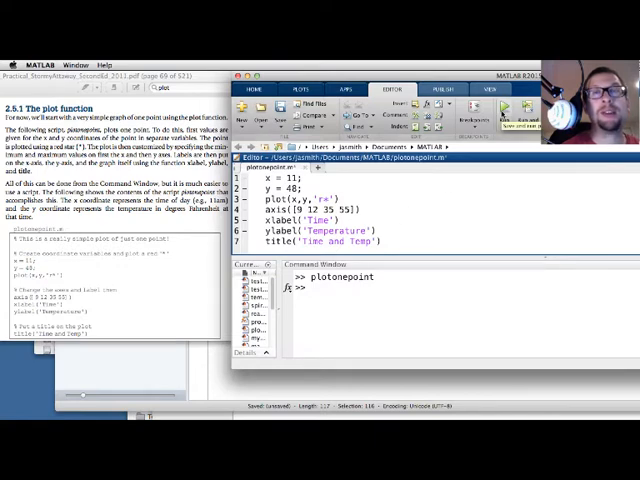
pyautogui.press('Return')
pyautogui.write('% This is a really simple plot of just one point!')
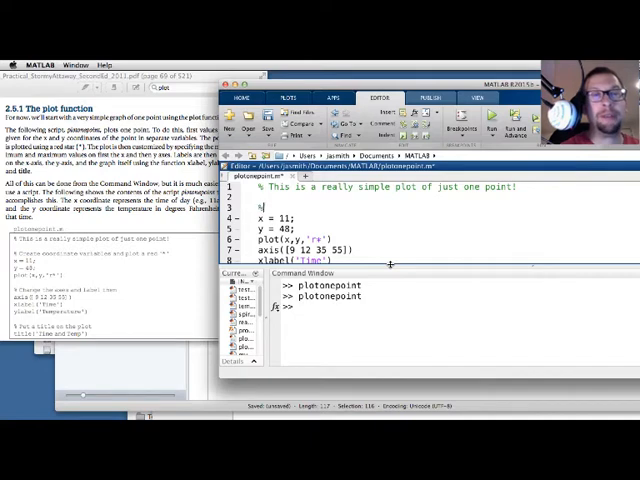
# Comment the coordinates, red '*' plot, axis changes and labels, and title lines
pyautogui.write('C')
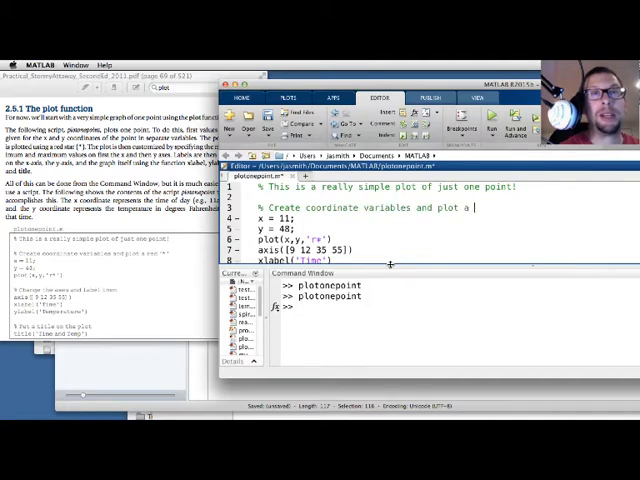
pyautogui.write("red '*'")
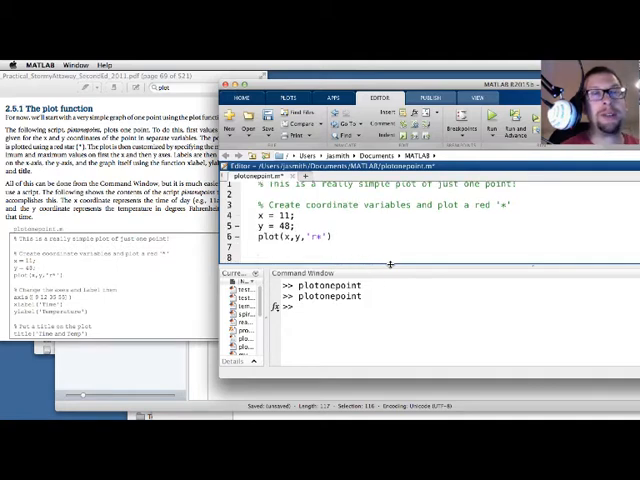
pyautogui.write('% Change the axes and label them')
pyautogui.write('% Put a')
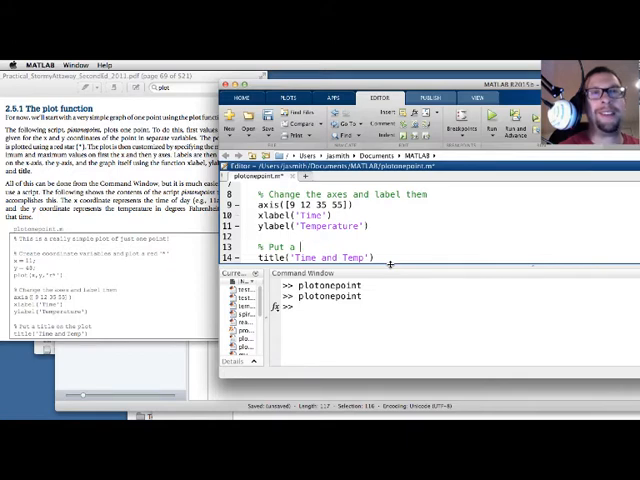
pyautogui.write('title on the plo')
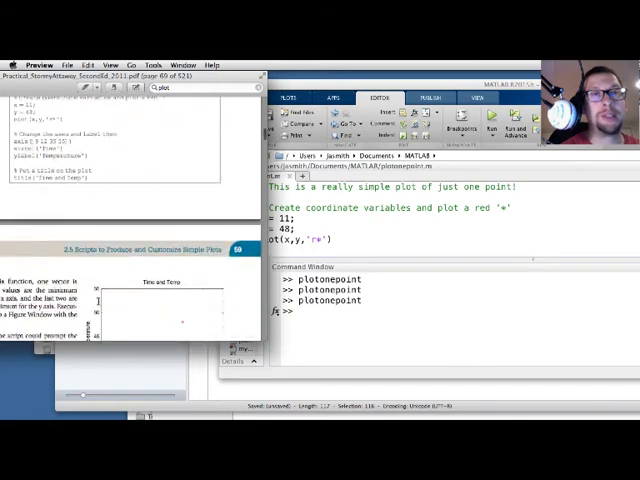
# Scroll the textbook down to the section on plotting more than one point
pyautogui.scroll(-3)
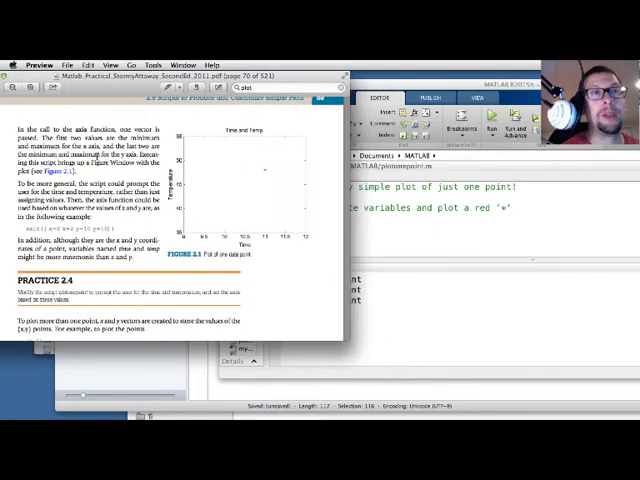
pyautogui.scroll(-3)
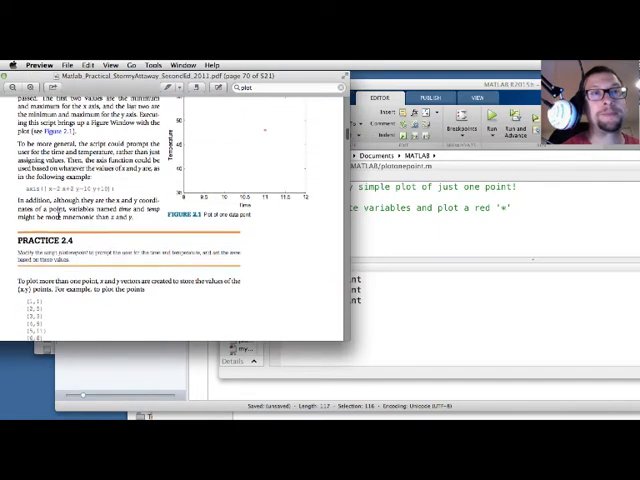
pyautogui.scroll(-3)
pyautogui.write('x = 1')
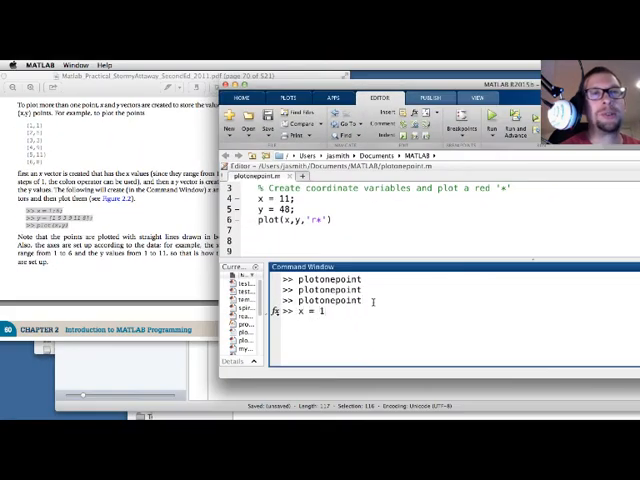
# Enter x = 1:6; and y = [1 5 3 9 11 8]; in the Command Window
pyautogui.write(':6;')
pyautogui.write('y =')
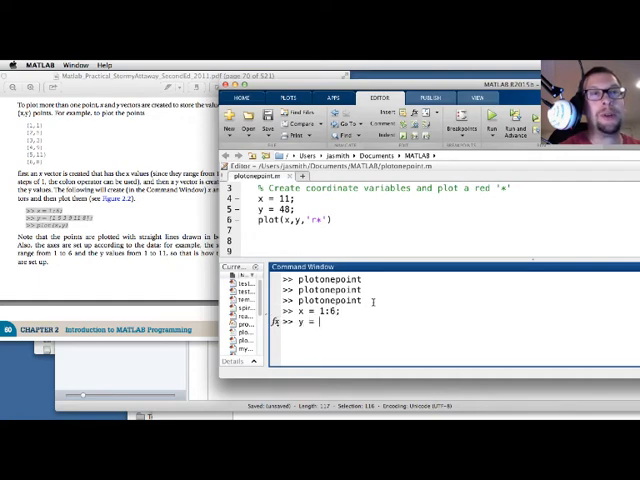
pyautogui.write('[1')
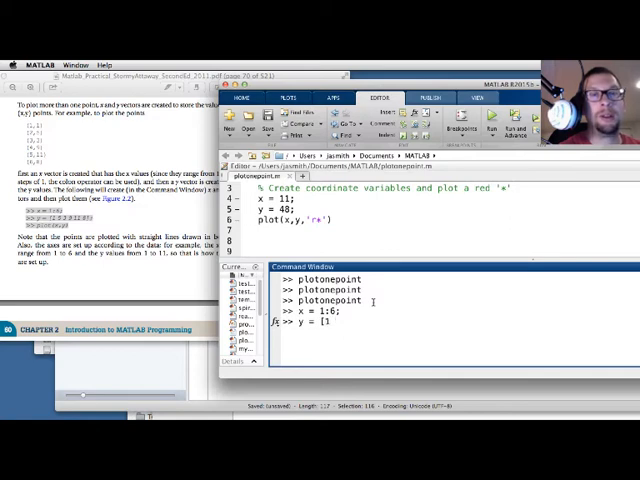
pyautogui.write('5 3')
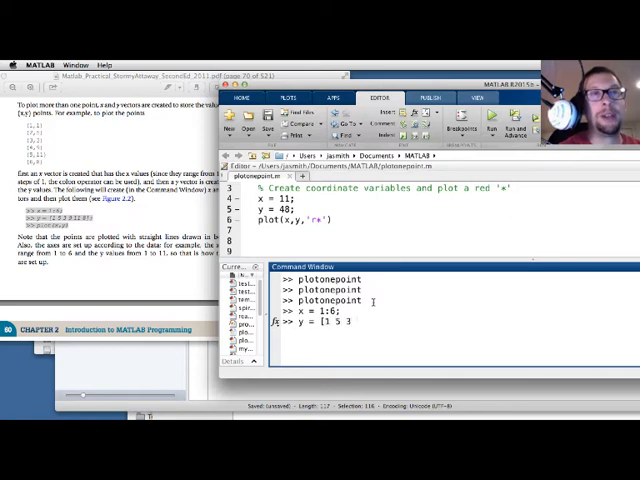
pyautogui.write('9 11 8')
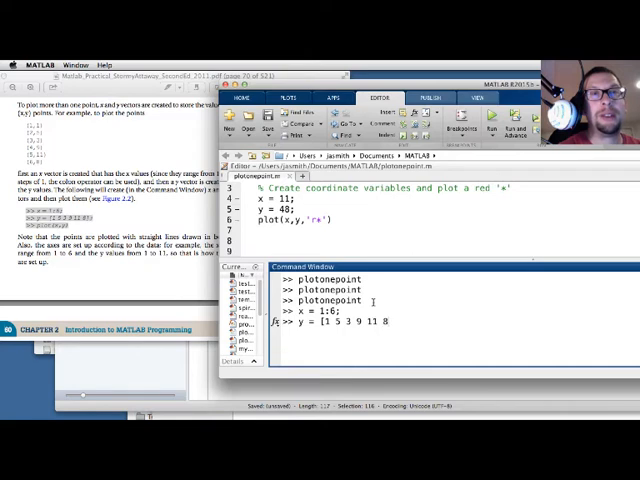
pyautogui.write(';')
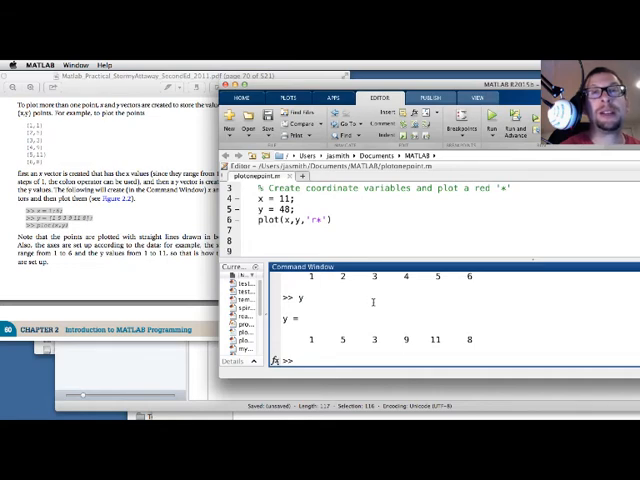
# Plot y against x with plot(x,y) in the Command Window
pyautogui.write('plot(x,y')
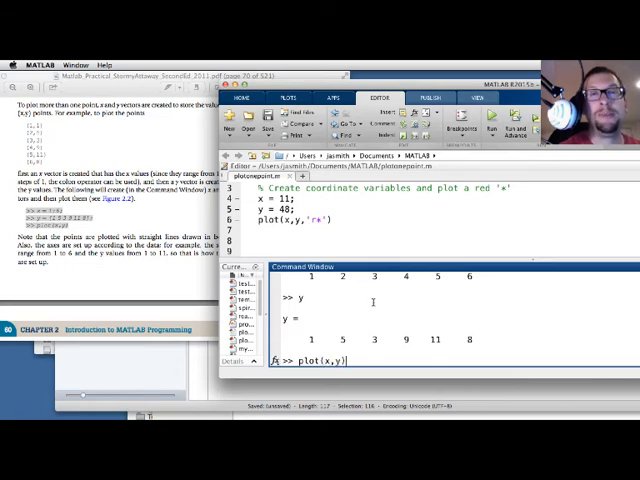
pyautogui.press('enter')
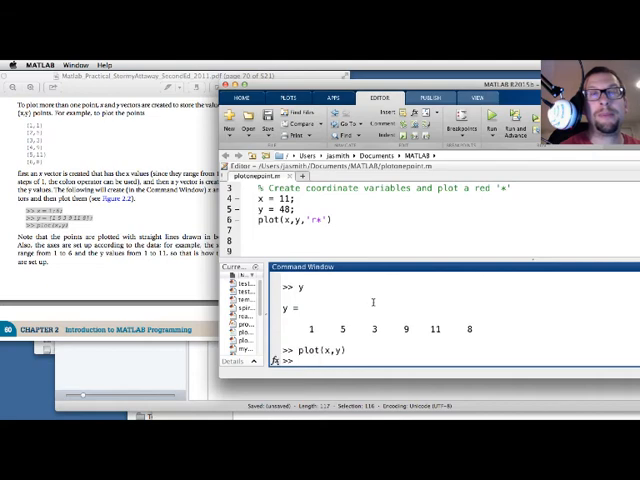